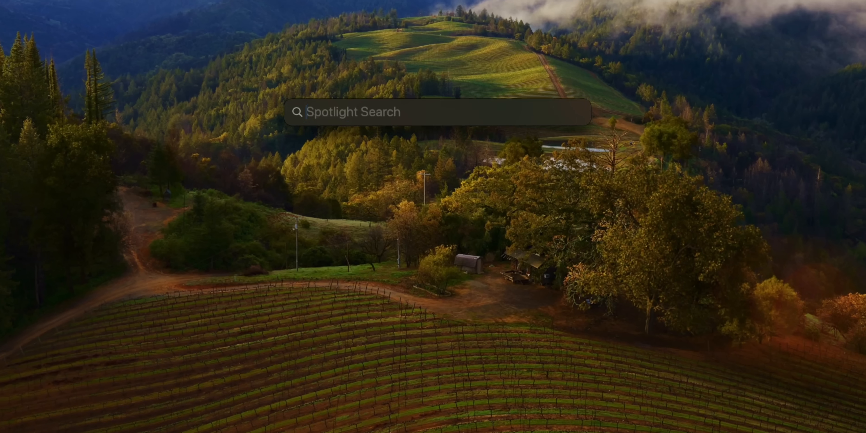
# - Launch the browser from Spotlight onto the Apple Store Mac mini M4 buy page
pyautogui.write('FX')
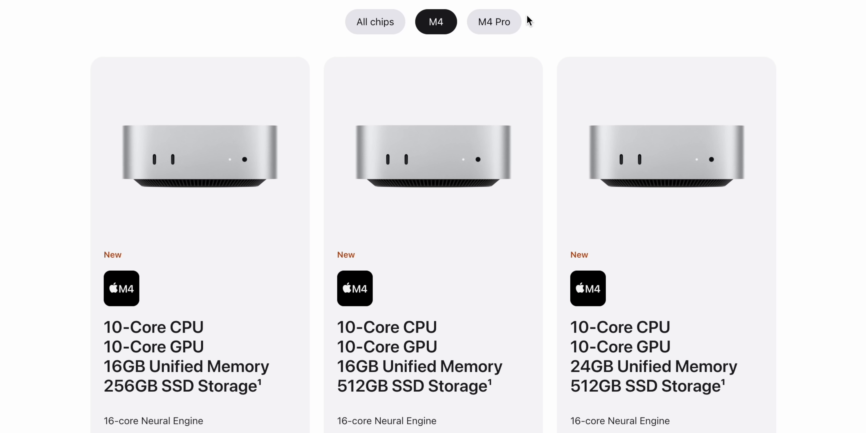
# - Filter to M4 Pro models and reach the base model's Storage options, 256GB up to 2TB (+£800)
pyautogui.click(494, 22)
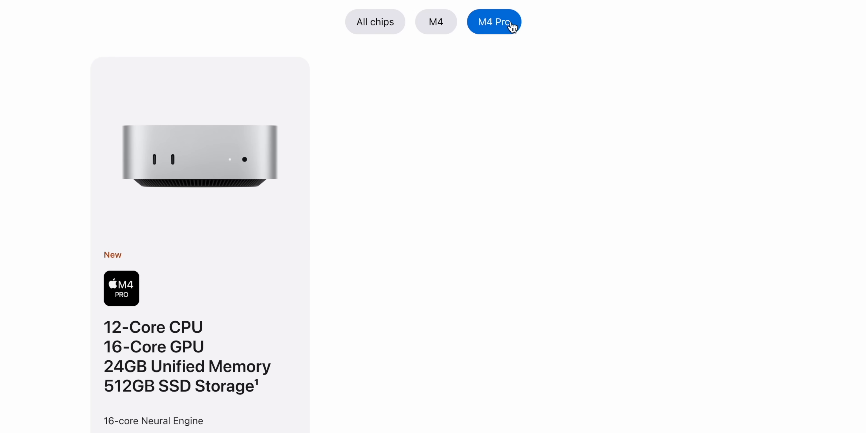
pyautogui.scroll(-3)
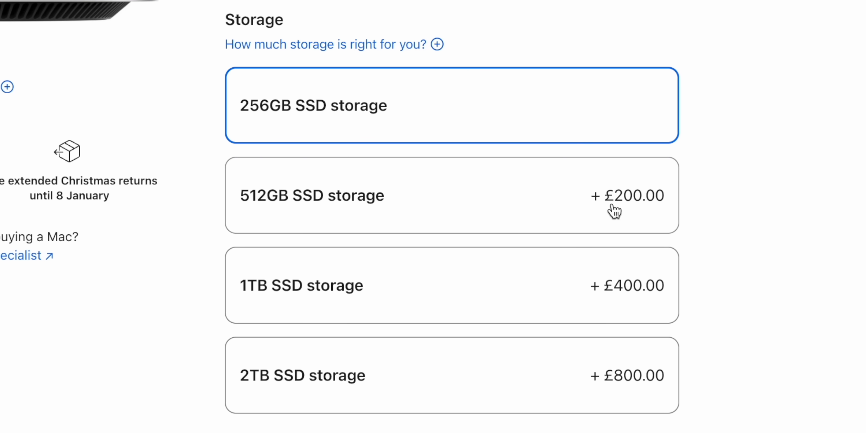
pyautogui.moveTo(605, 212)
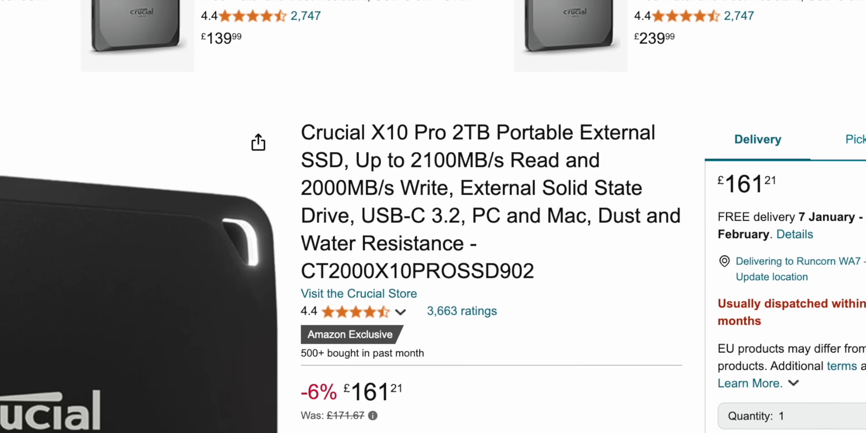
# - Scroll the Amazon Crucial X10 Pro 2TB SSD listing down to its £161.21 price
pyautogui.scroll(-3)
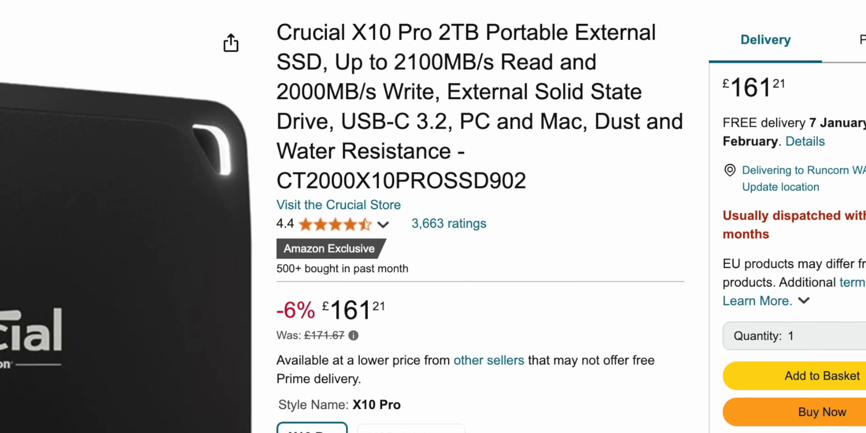
pyautogui.scroll(-3)
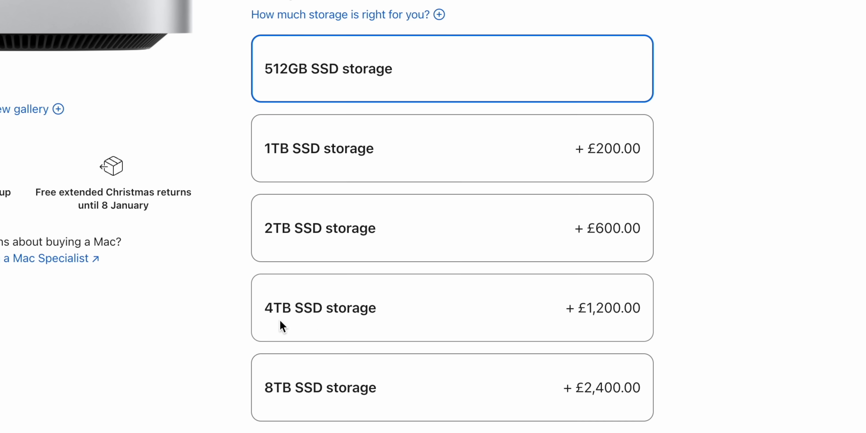
# - Scroll the 512GB Mac mini's storage upgrades, from 1TB at £200 to 8TB at £2,400
pyautogui.scroll(-3)
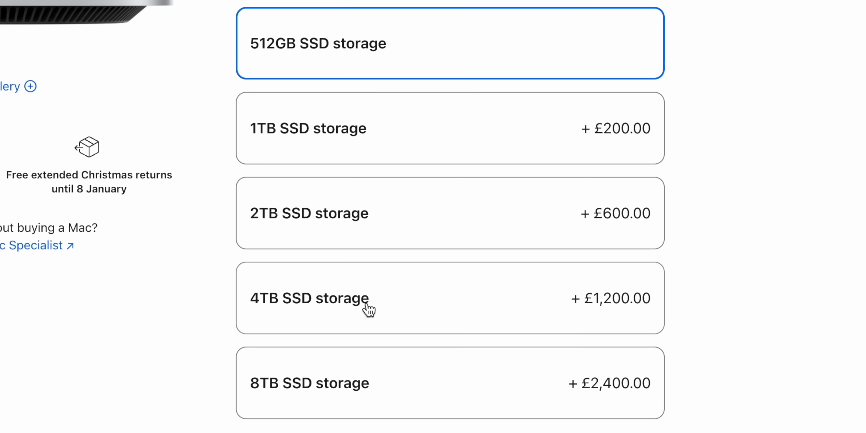
pyautogui.scroll(-3)
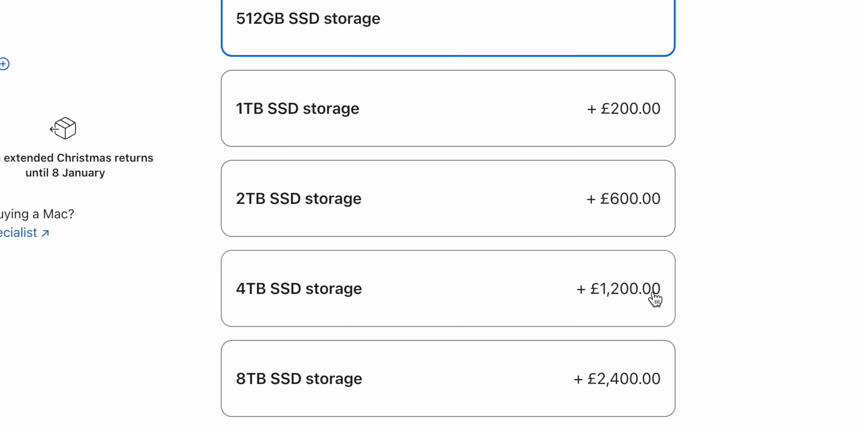
pyautogui.scroll(-3)
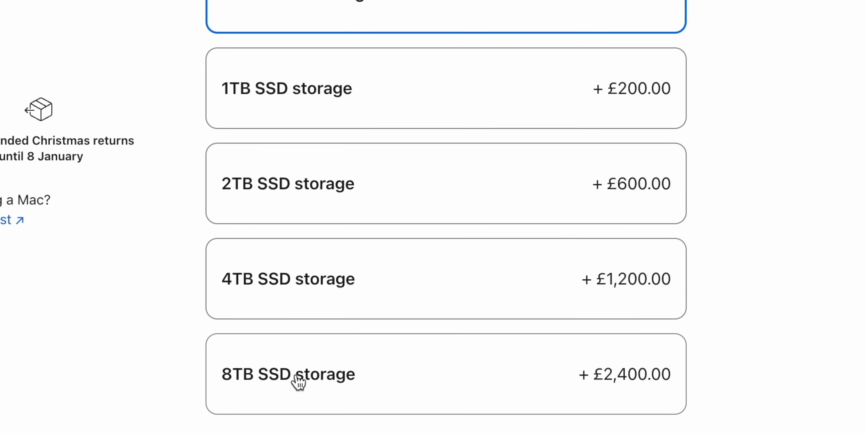
pyautogui.scroll(-3)
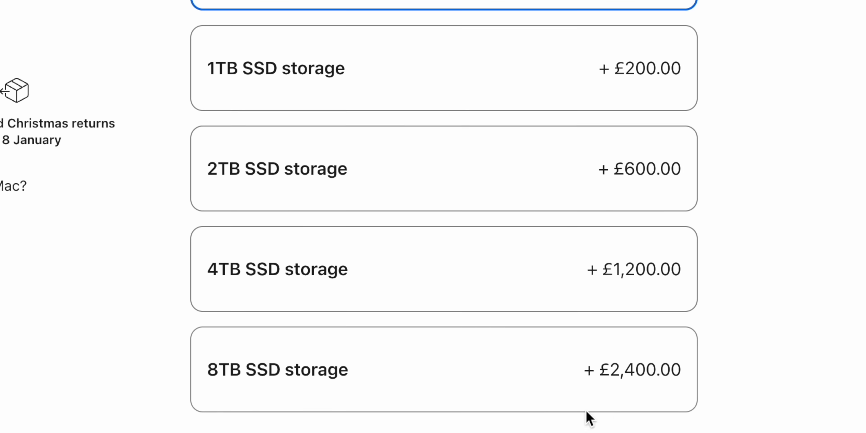
pyautogui.scroll(-3)
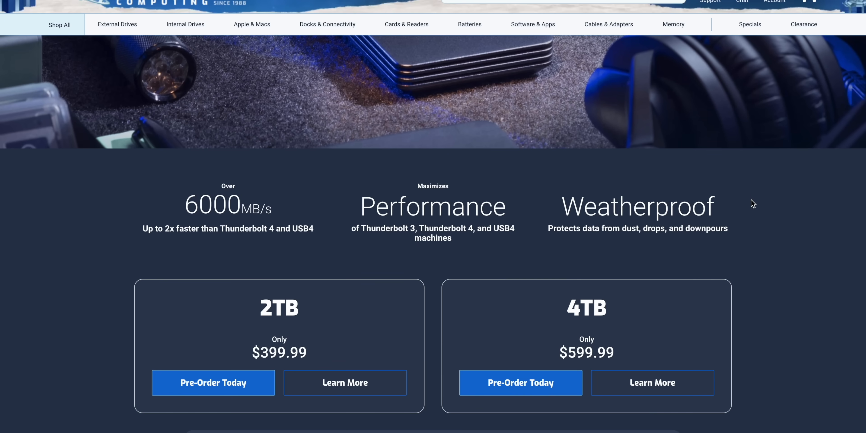
# - Reach the OWC Envoy Ultra pricing boxes: 2TB at $399.99 and 4TB at $599.99
pyautogui.scroll(-3)
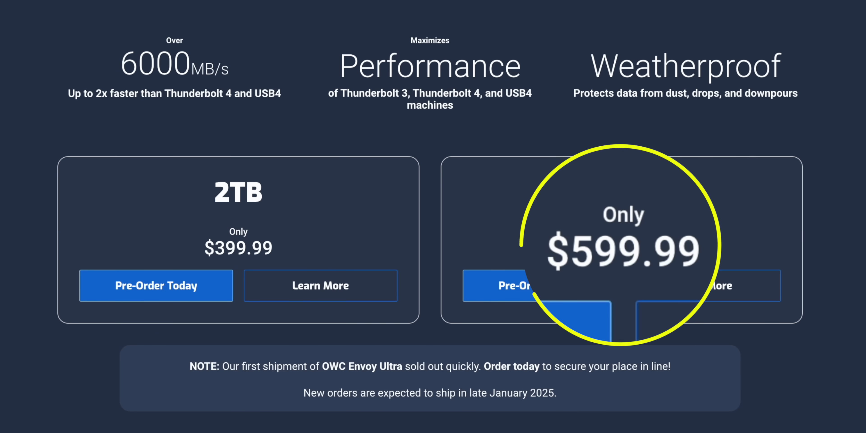
pyautogui.doubleClick(238, 248)
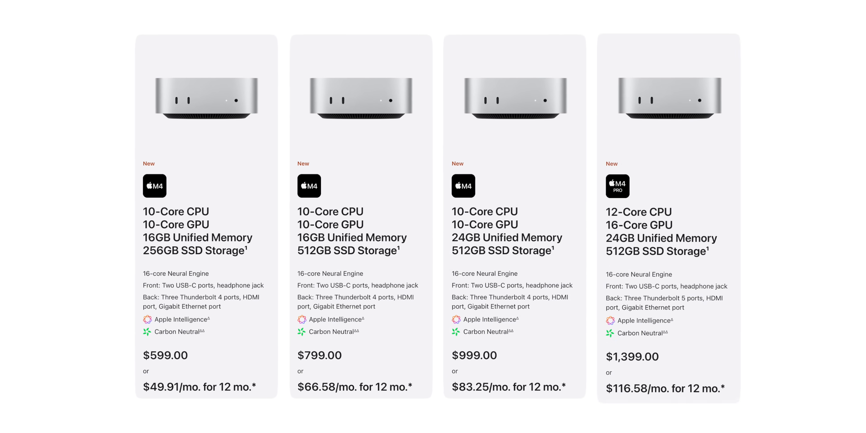
# - View the £200 14-core CPU/20-core GPU M4 Pro chip upgrade, then select the base M4 Mac mini to customise
pyautogui.scroll(-3)
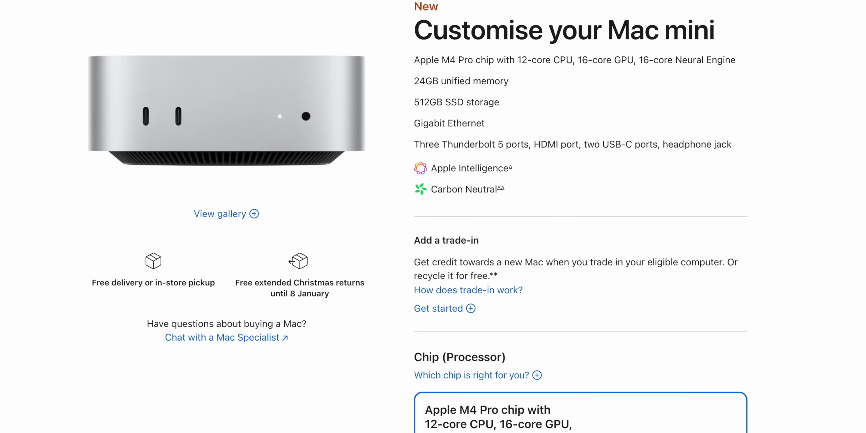
pyautogui.scroll(-3)
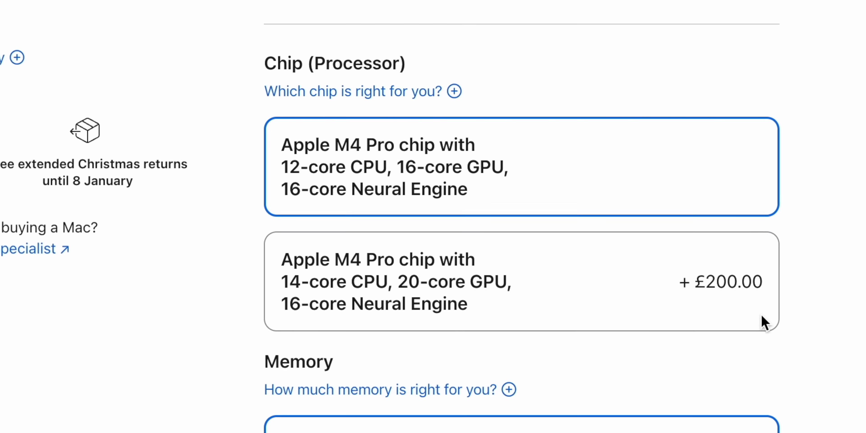
pyautogui.click(519, 281)
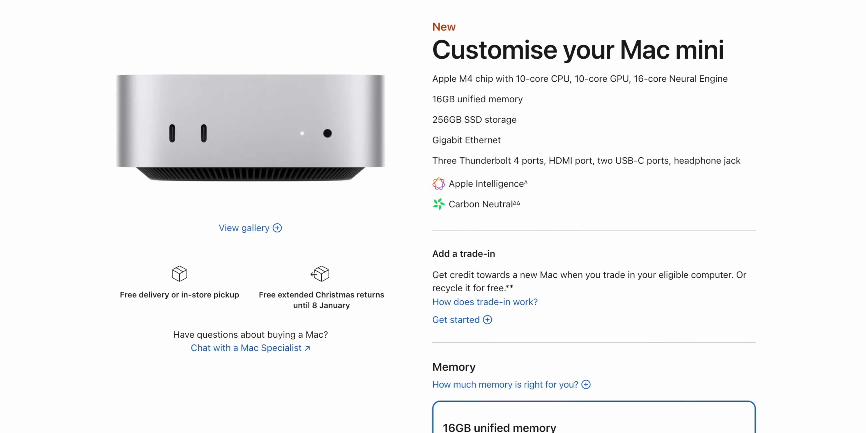
# - Reach the £100 10 Gigabit Ethernet option, then scroll the Home Assistant integrations page
pyautogui.scroll(-3)
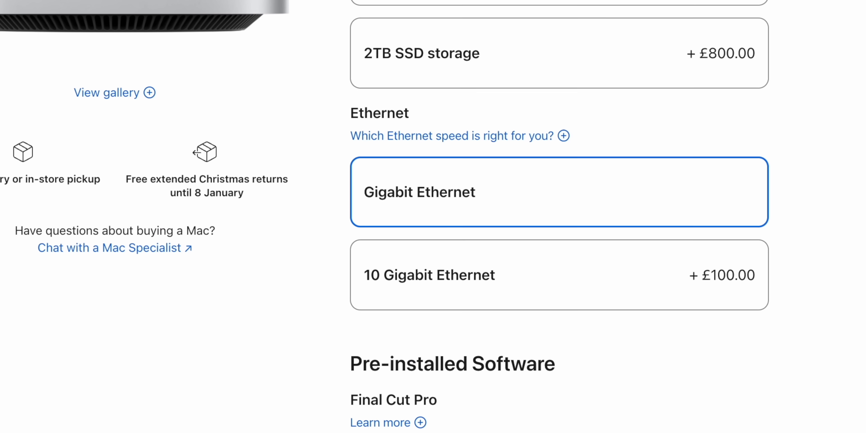
pyautogui.scroll(-3)
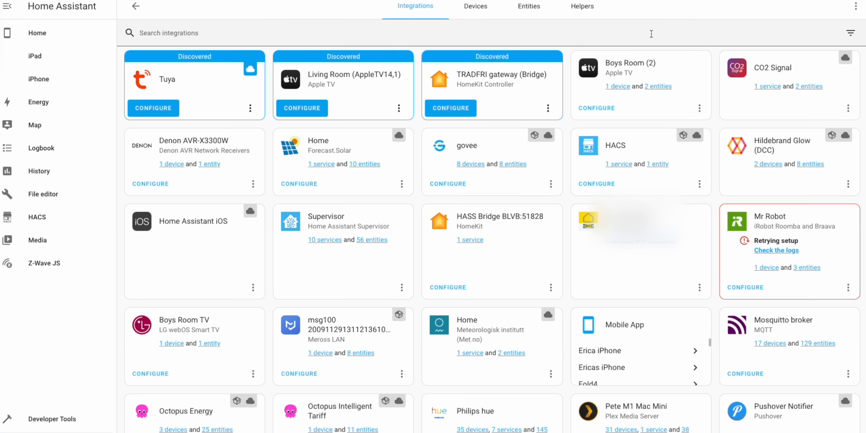
pyautogui.scroll(-3)
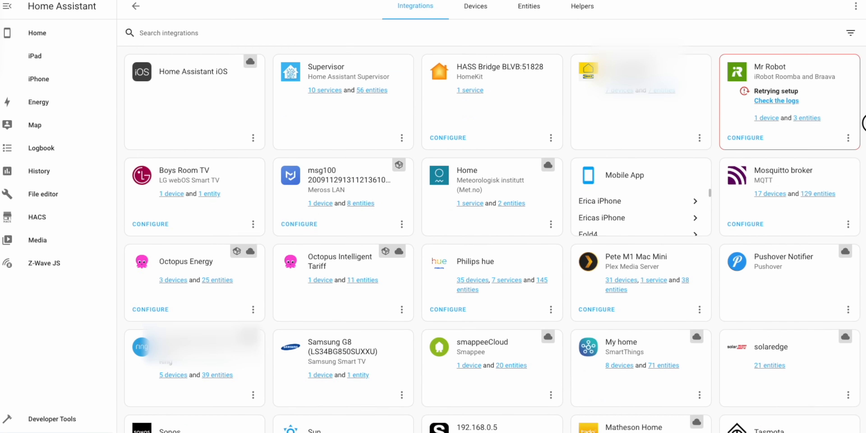